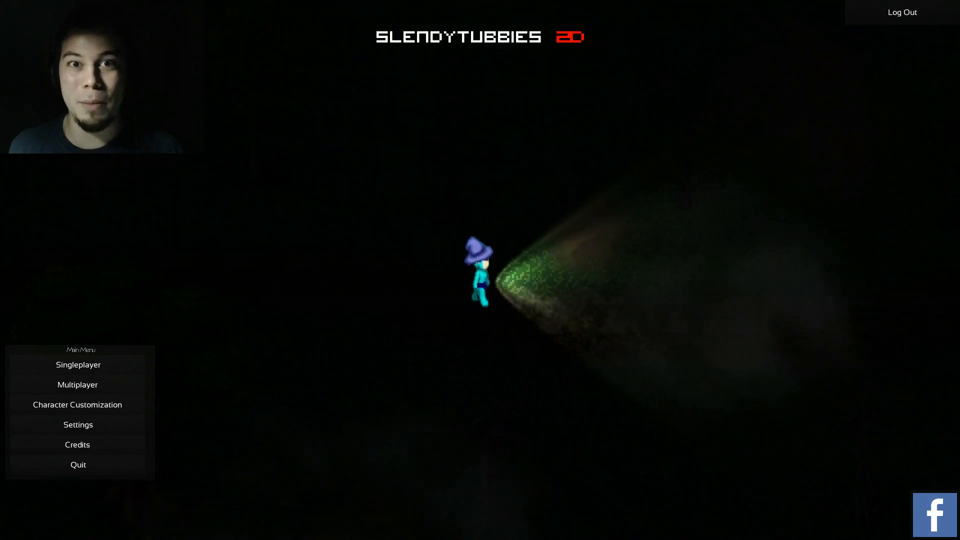
mouse_move(78, 365)
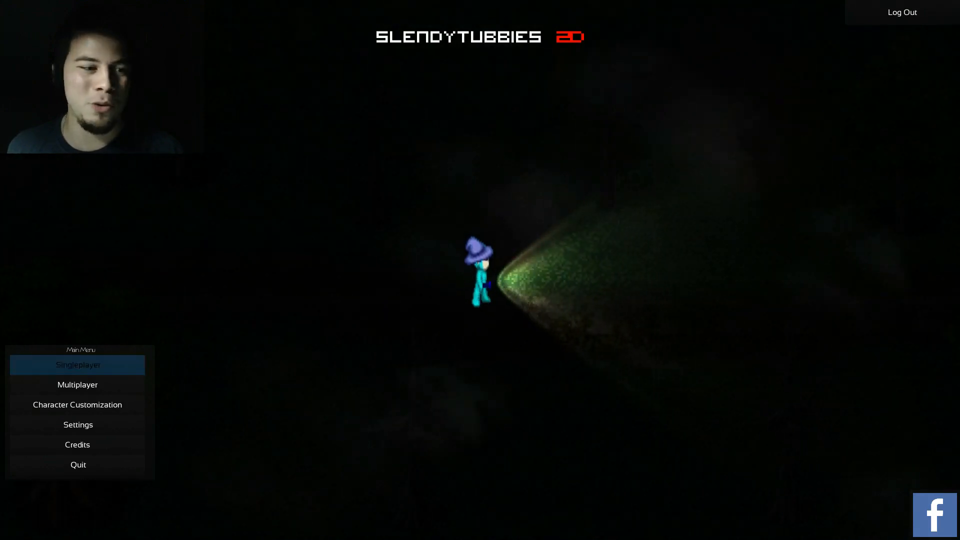
- Choose Singleplayer from the Main Menu to reach the map selection screen
click(77, 364)
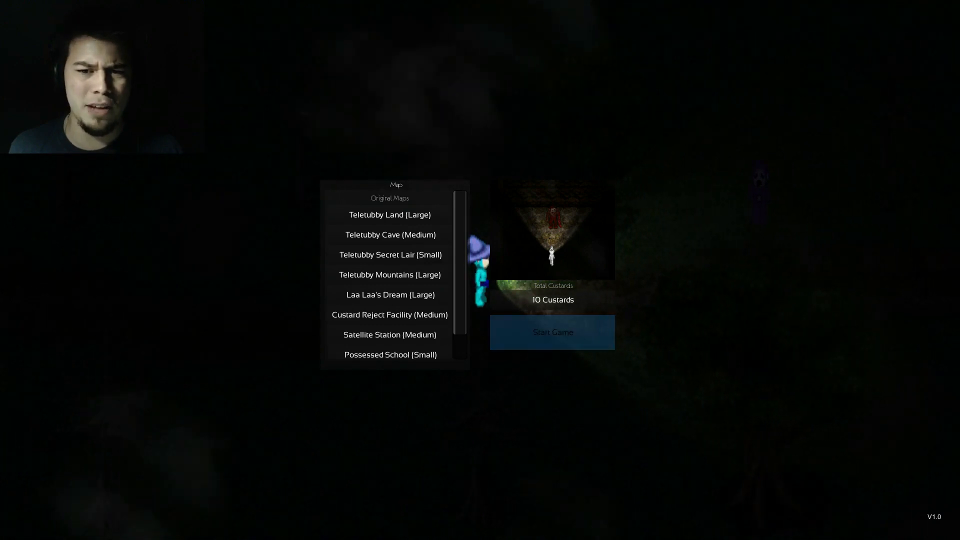
- Start a Teletubby Cave game and collect all 10 custards
click(551, 332)
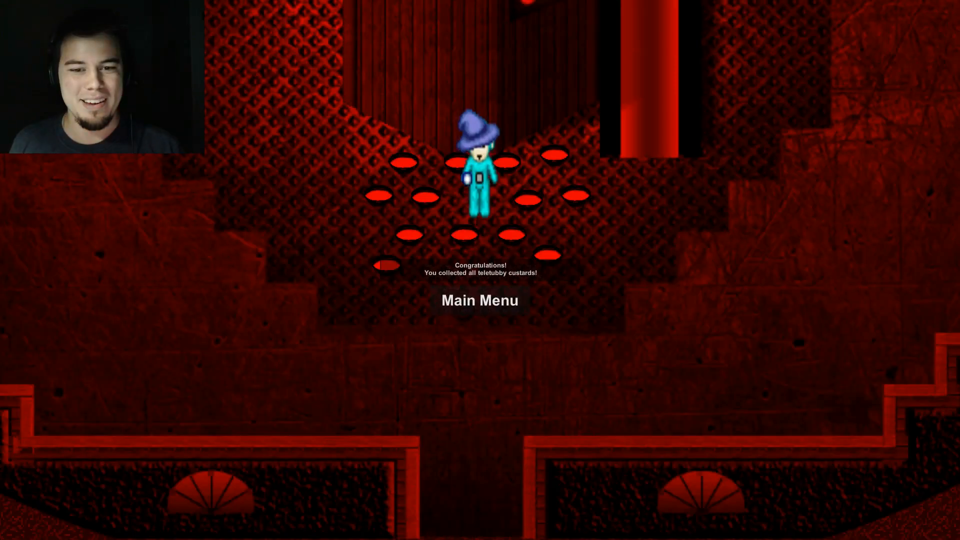
- Return to the menus, start a new singleplayer round, and play until caught
click(479, 301)
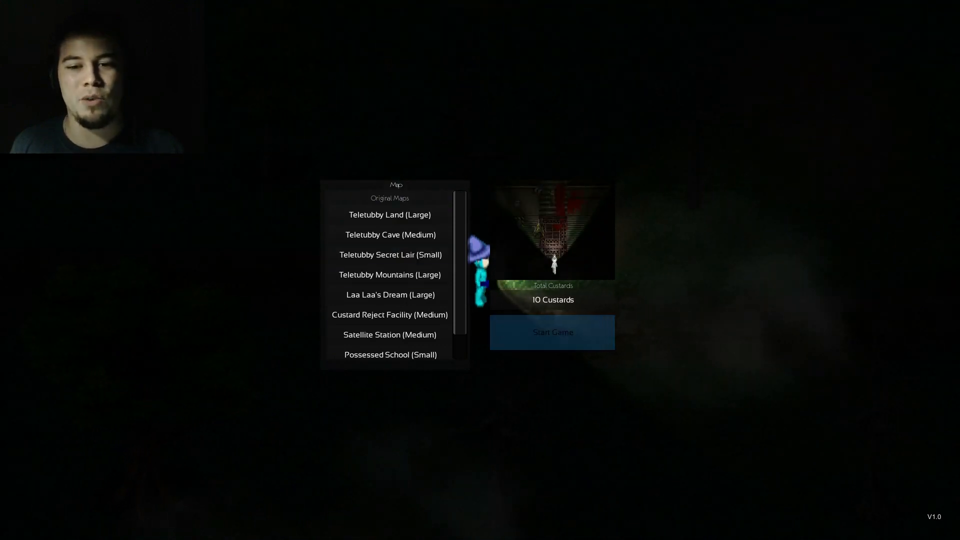
click(551, 332)
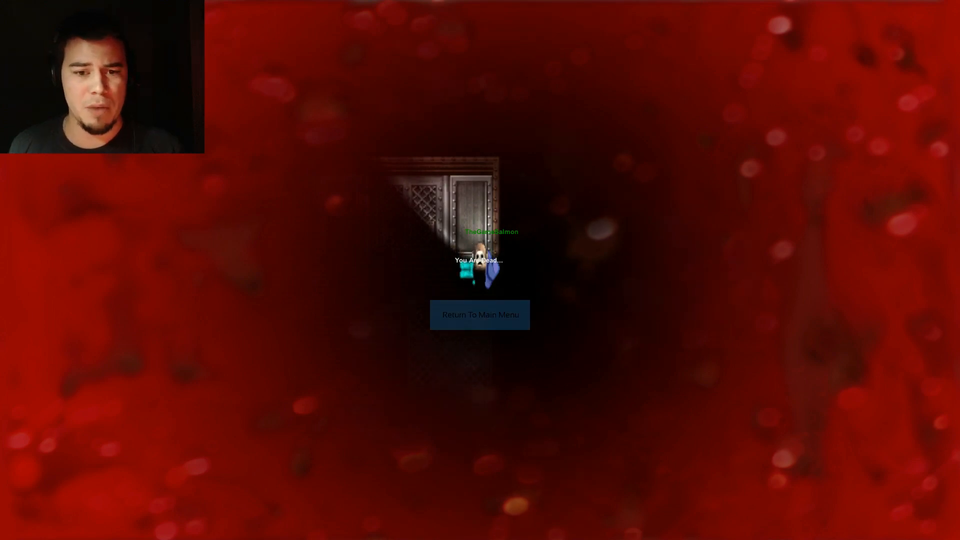
- Leave the death screen, win a new round collecting every custard, then return to the main menu
click(479, 314)
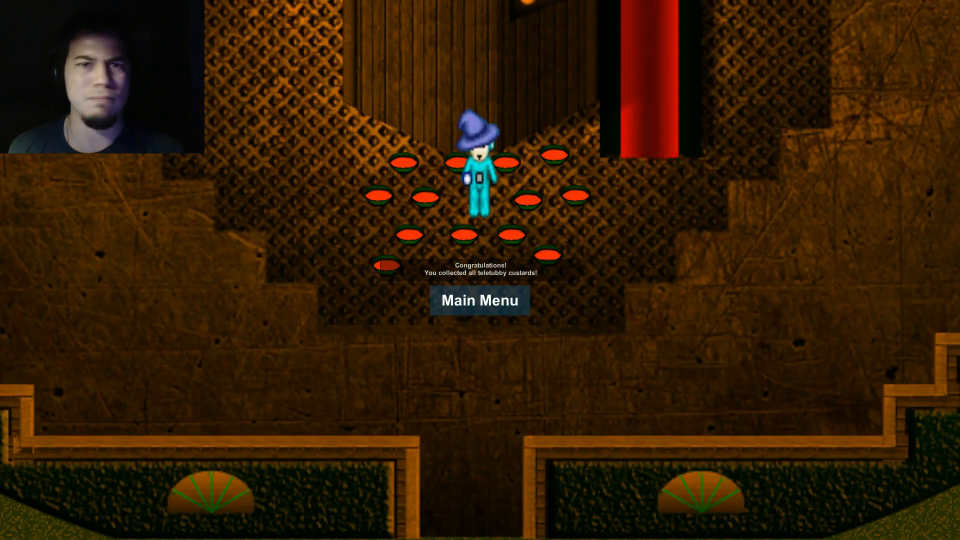
click(480, 301)
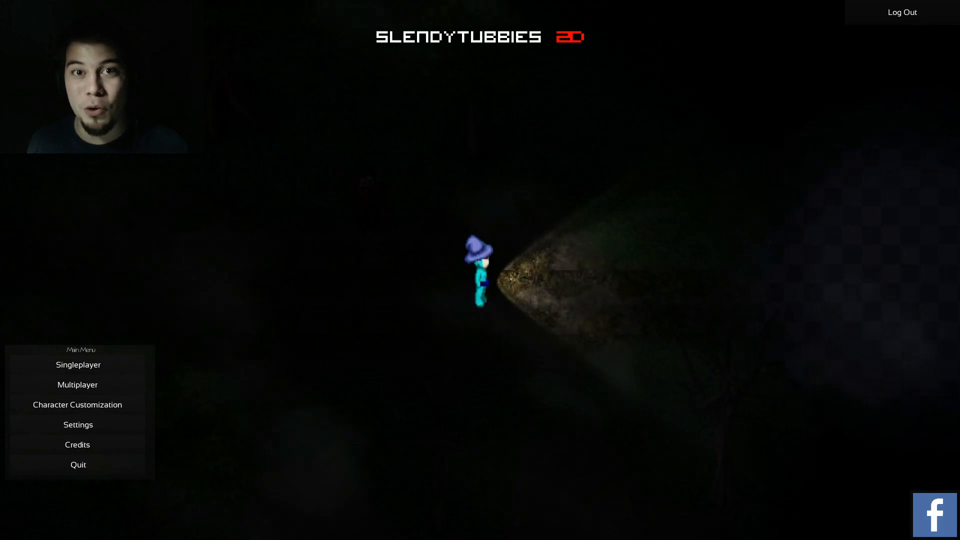